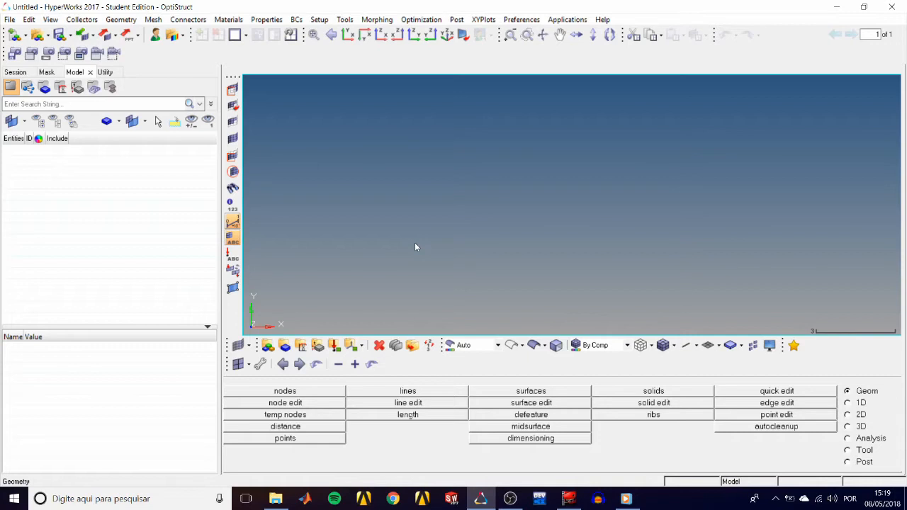
mouse_move(425, 244)
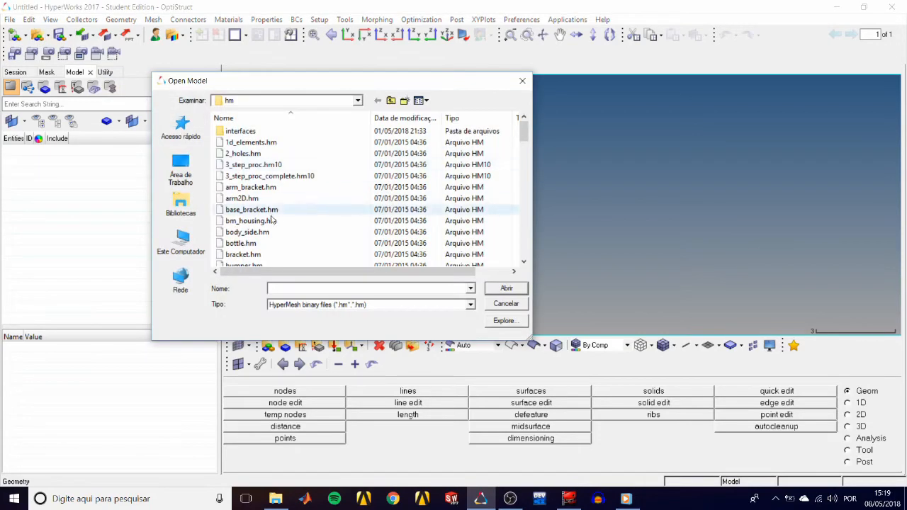
- Open bumper.hm from the tutorial hm folder
click(243, 233)
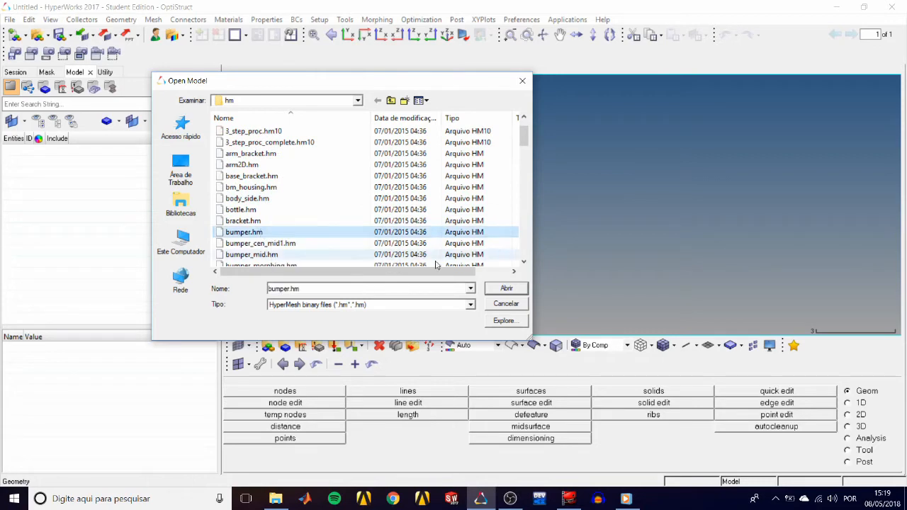
click(506, 288)
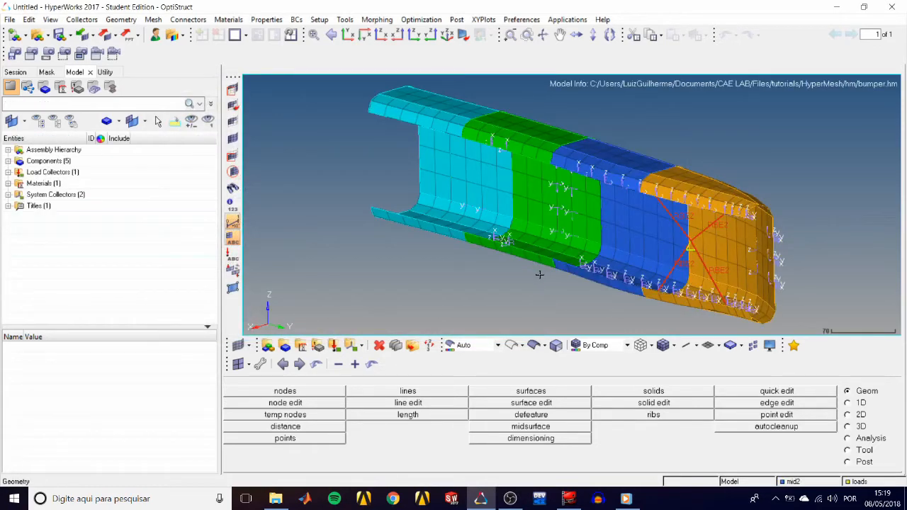
- Create a new component in the Model browser and name it GEOMETRY
click(44, 161)
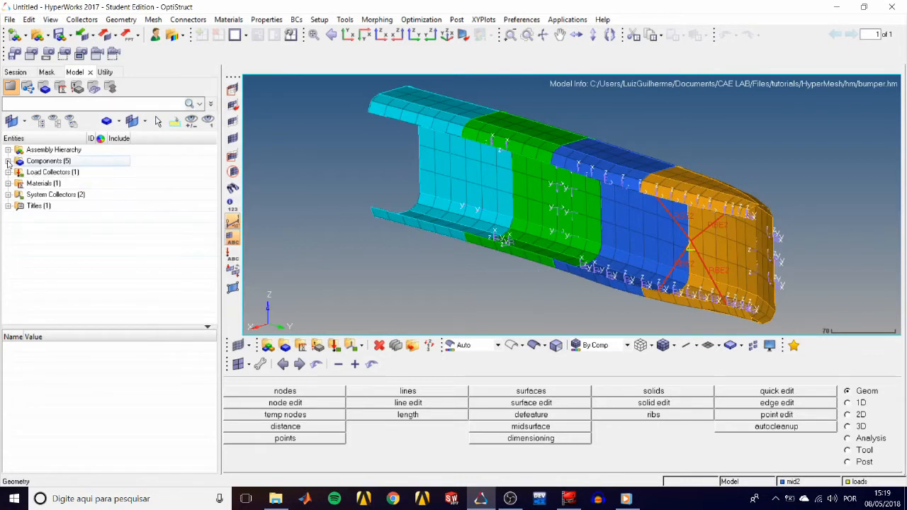
click(9, 162)
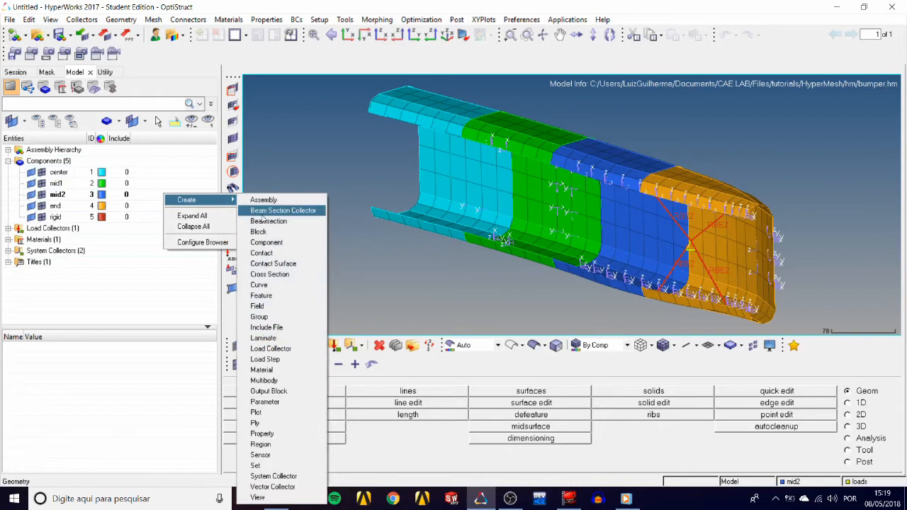
click(267, 243)
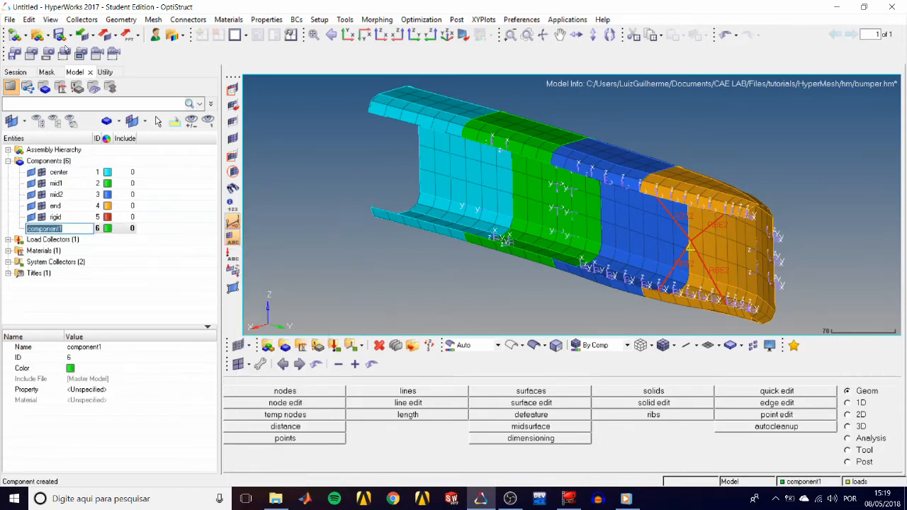
click(82, 20)
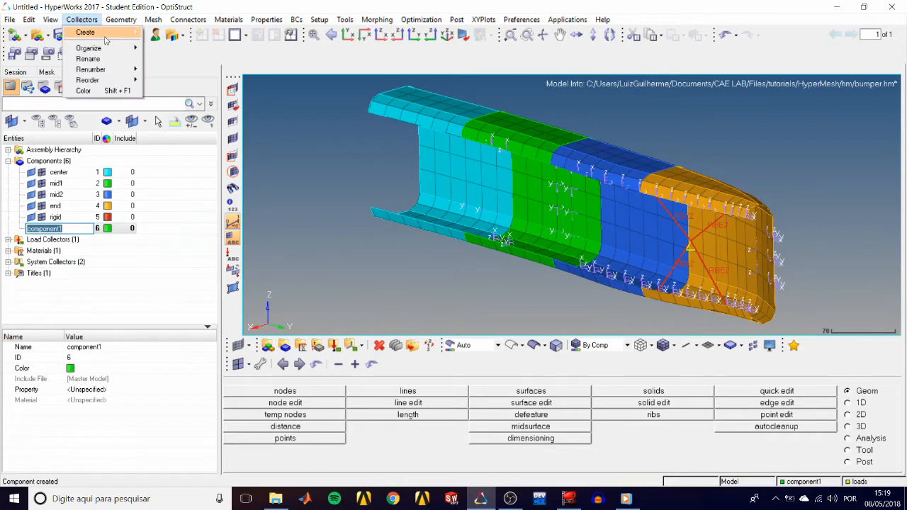
click(85, 31)
text(GEOMETRY)
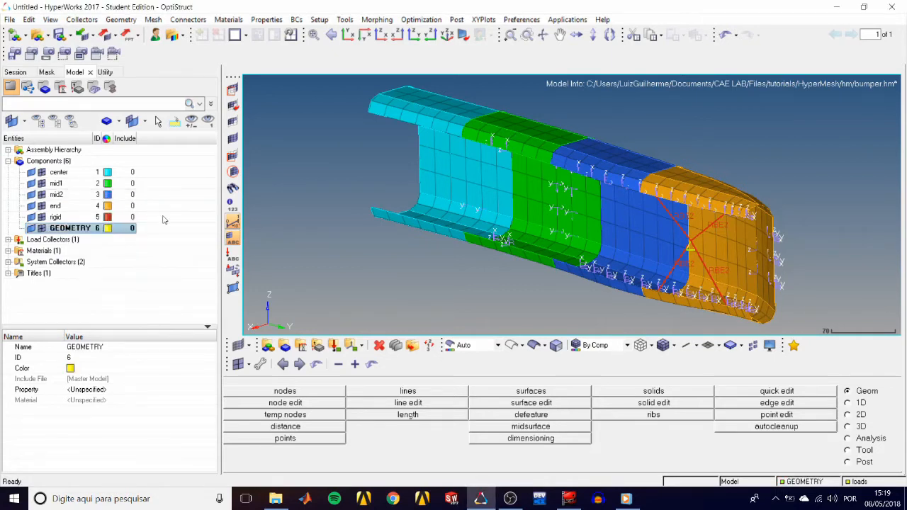
click(74, 227)
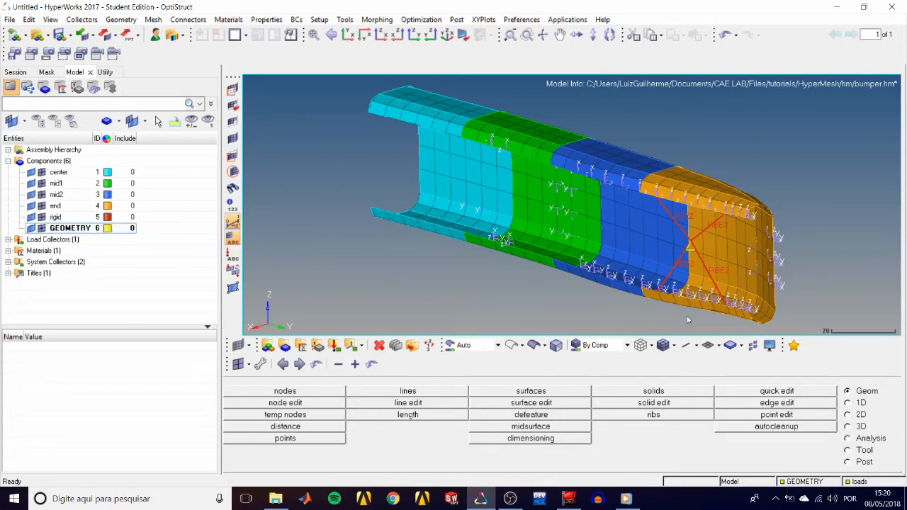
mouse_move(843, 318)
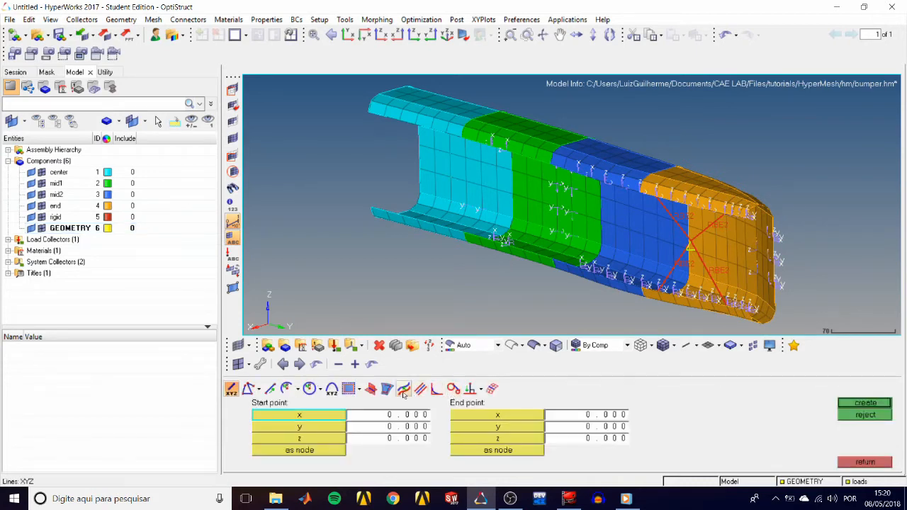
- Switch the Lines panel to linear nodes and select the rigid component
click(247, 388)
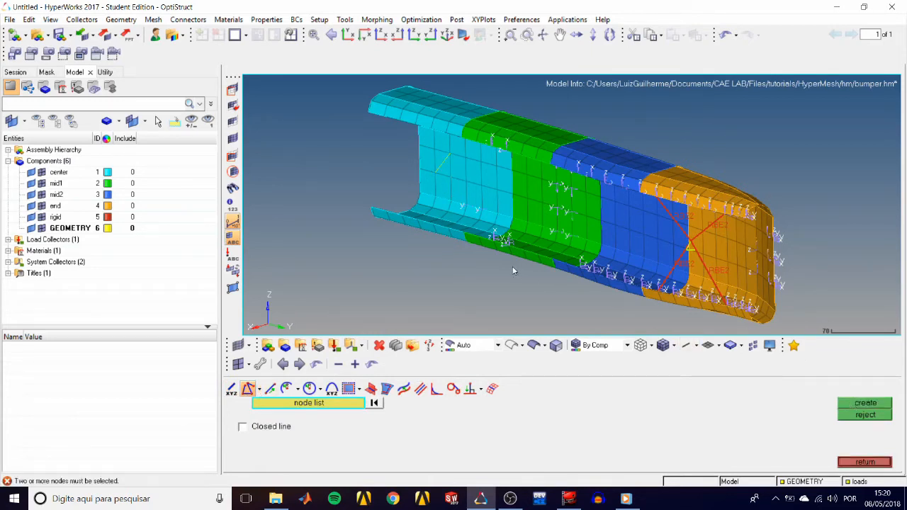
mouse_move(507, 290)
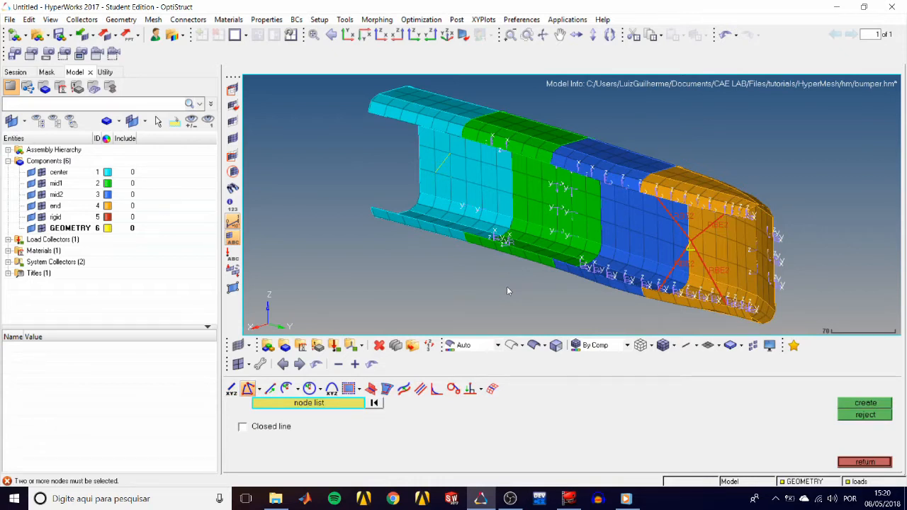
mouse_move(537, 296)
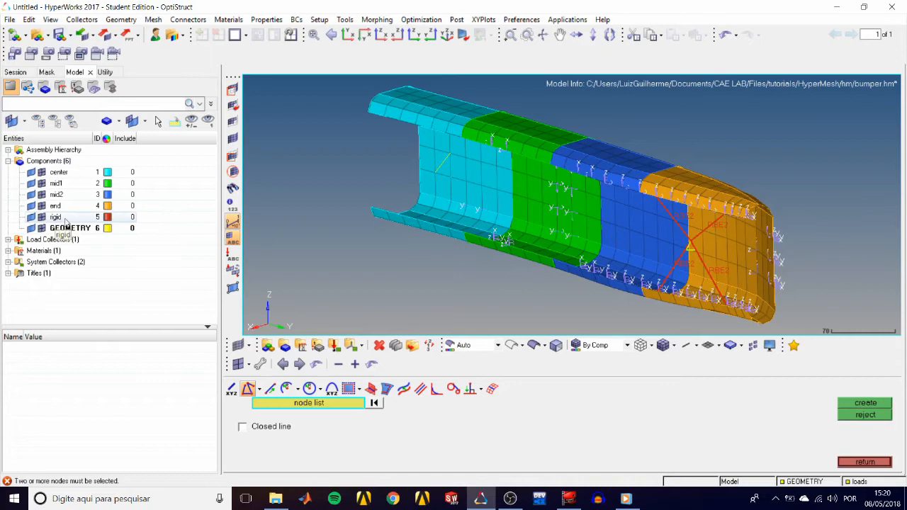
click(55, 217)
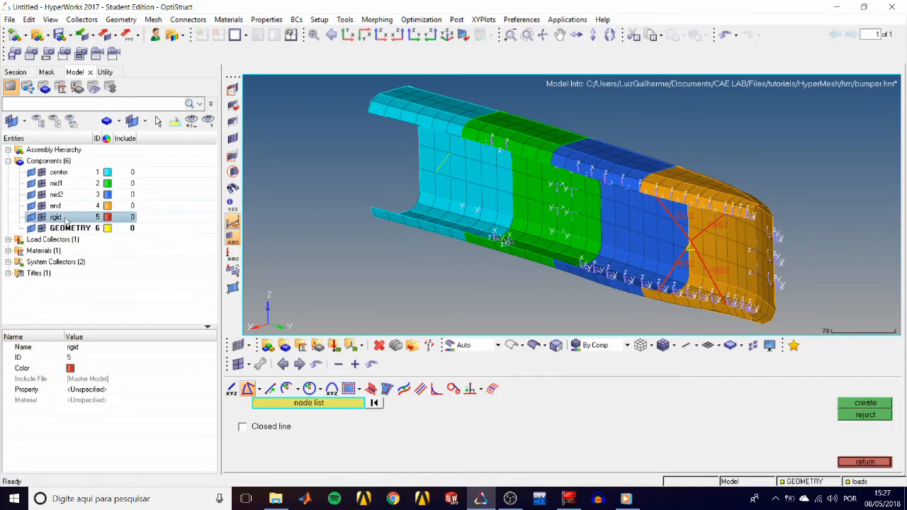
- Make rigid the current component and return to line creation
right_click(68, 217)
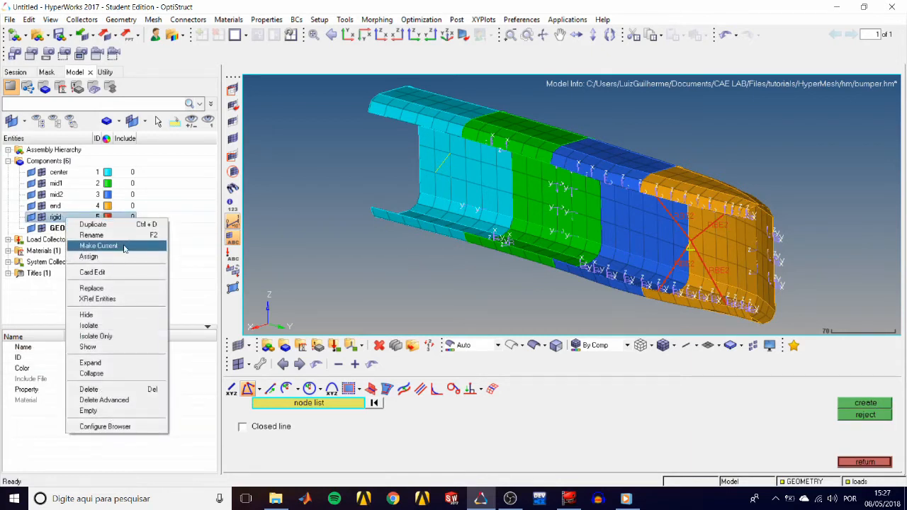
click(100, 245)
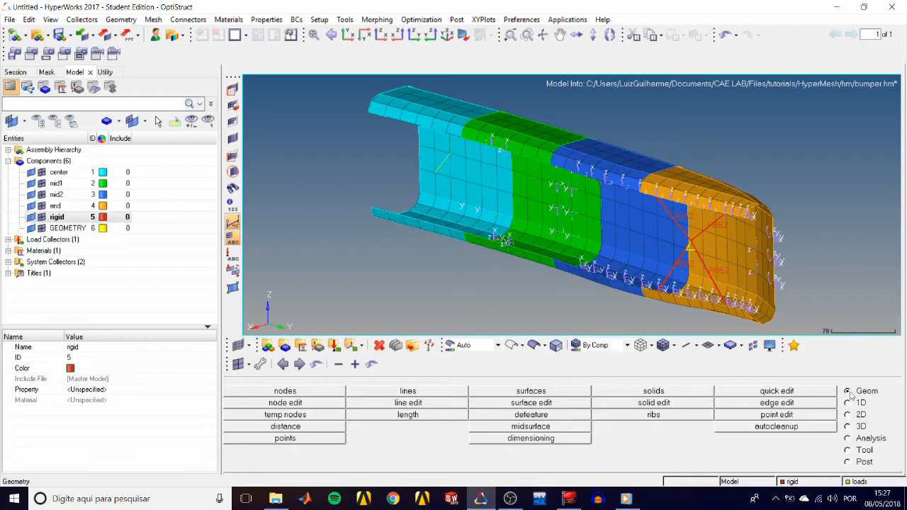
click(408, 391)
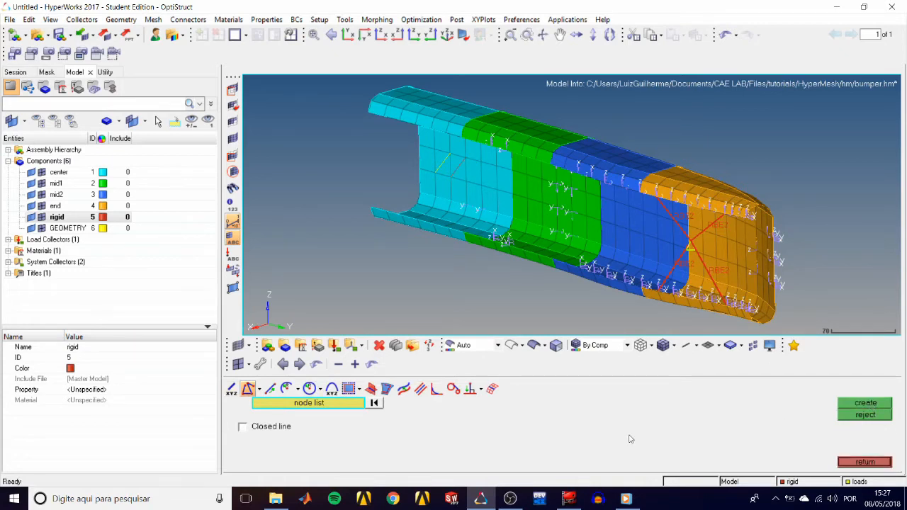
mouse_move(659, 447)
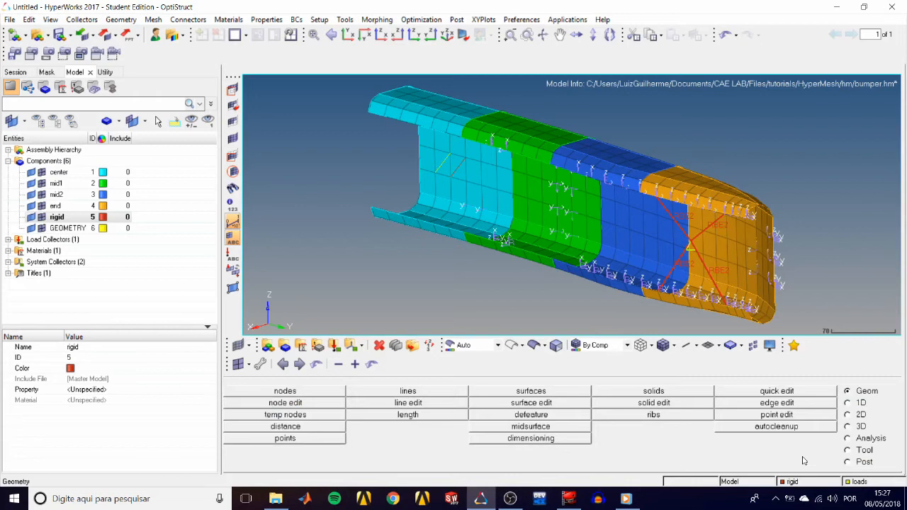
mouse_move(814, 461)
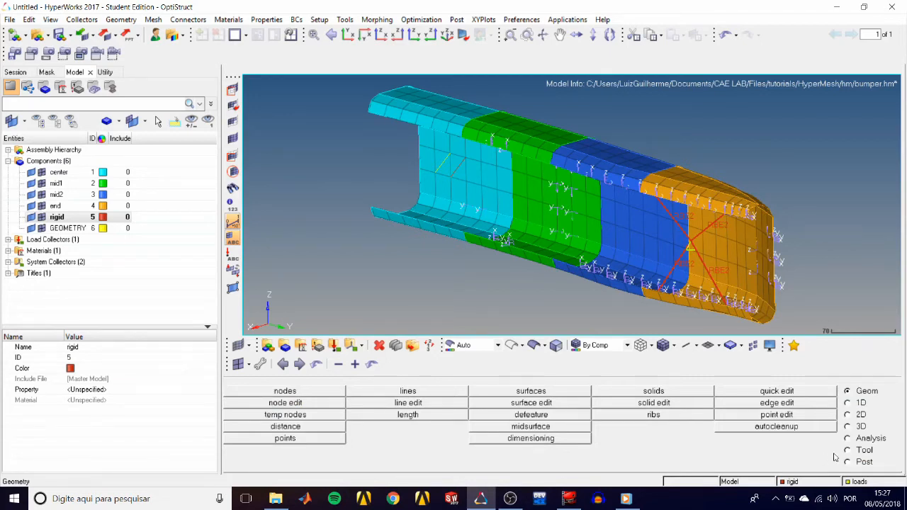
- Move the 20 surfaces into the GEOMETRY component with the organize tool
click(864, 450)
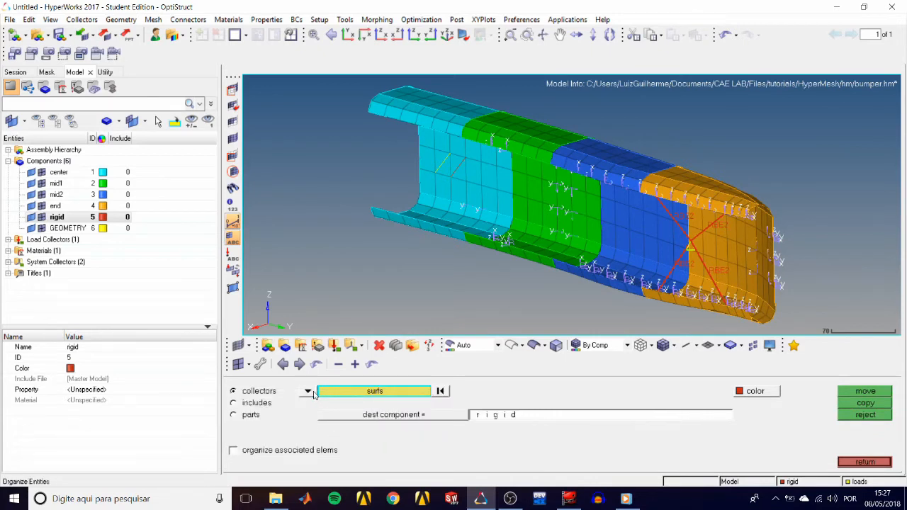
mouse_move(395, 406)
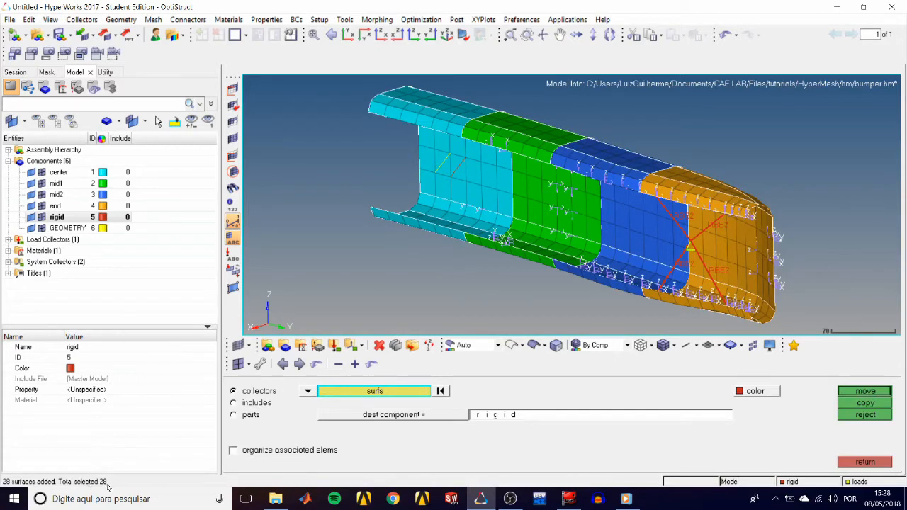
mouse_move(220, 475)
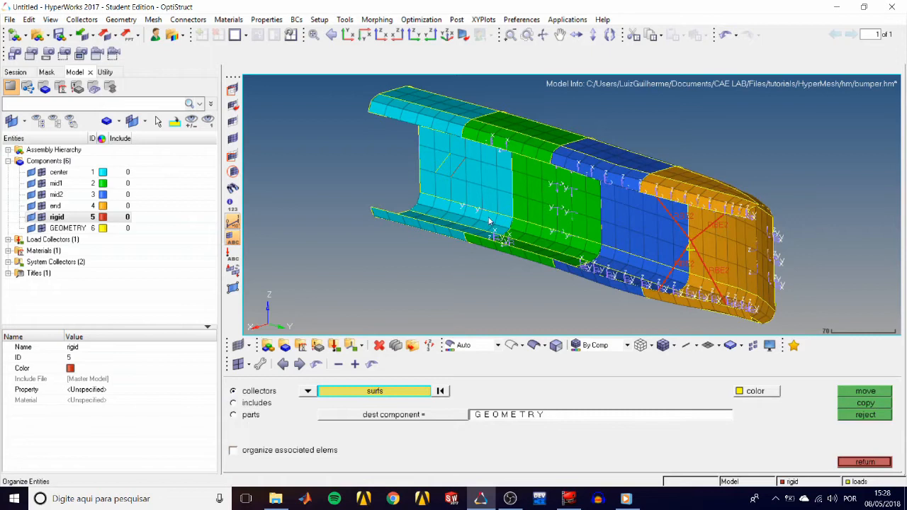
mouse_move(516, 225)
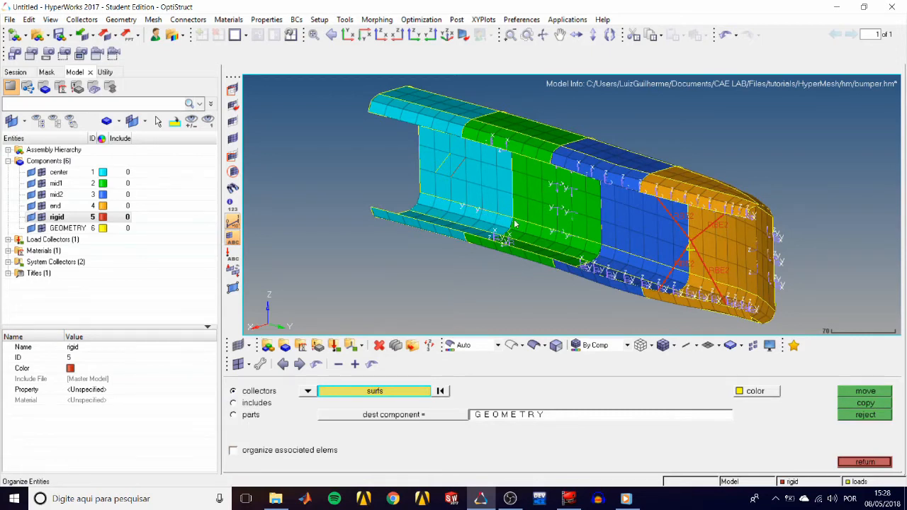
mouse_move(705, 303)
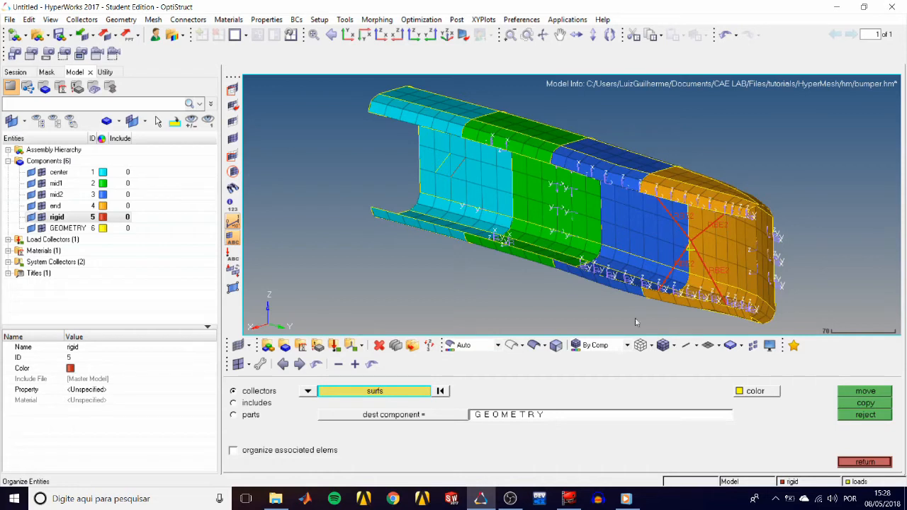
click(864, 451)
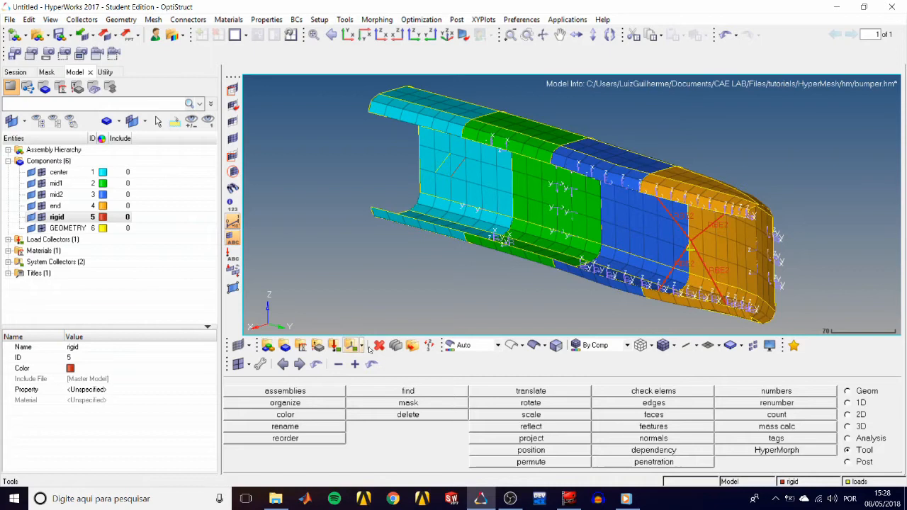
- Set center as the destination component for organizing all elements
click(284, 402)
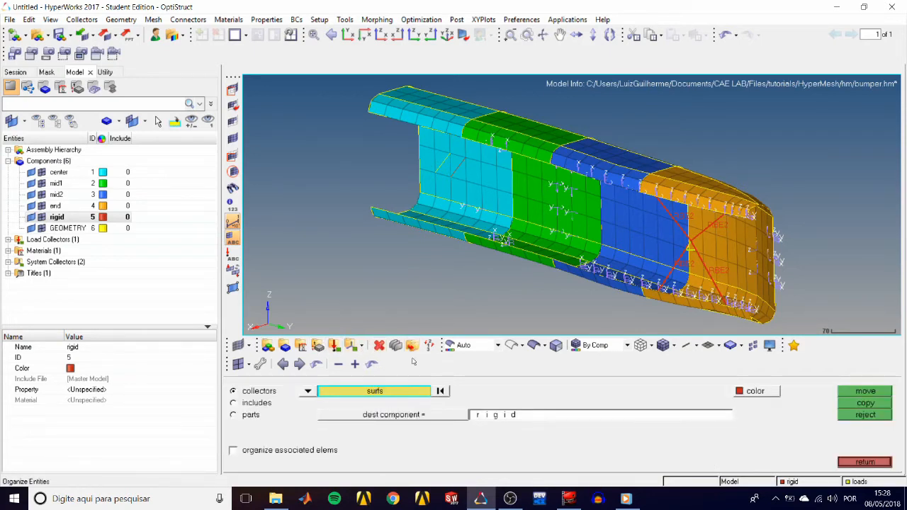
click(374, 391)
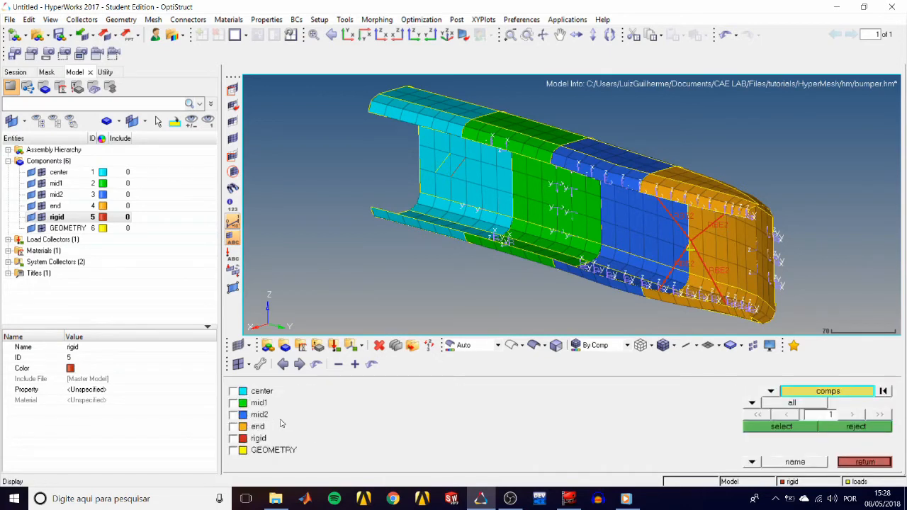
click(232, 402)
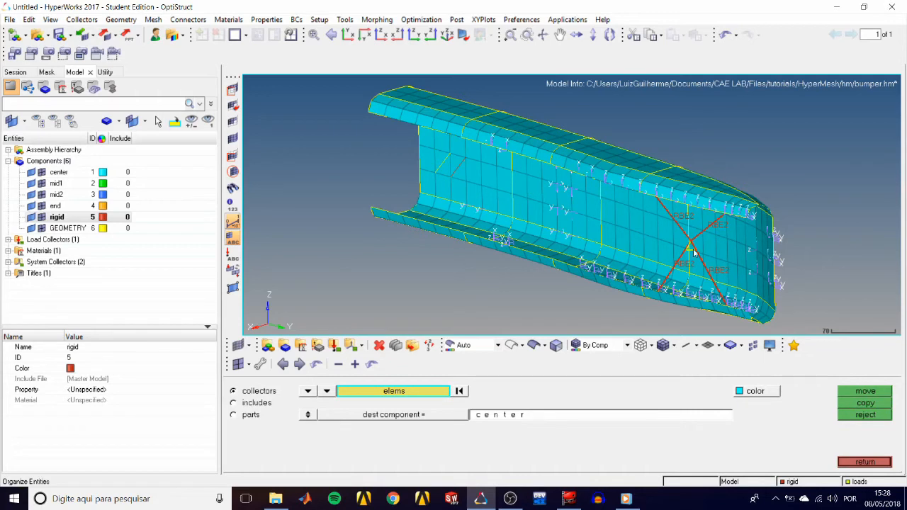
mouse_move(574, 229)
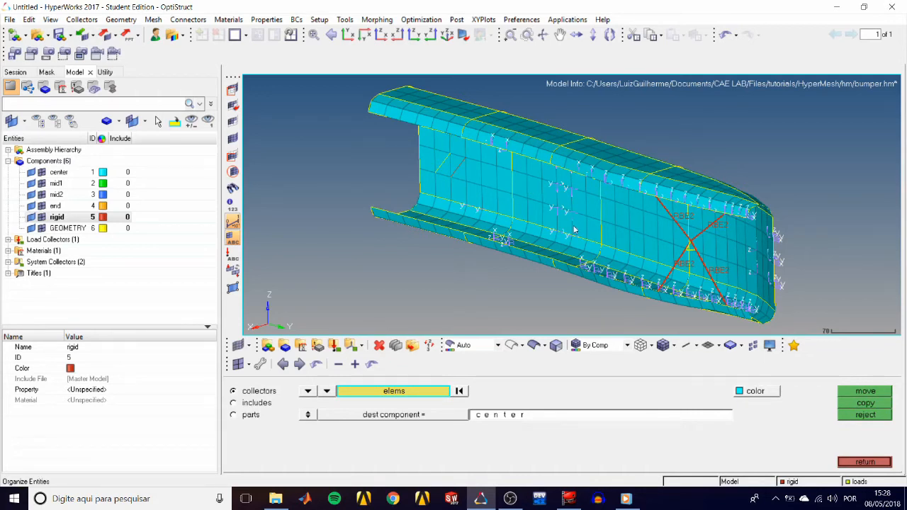
mouse_move(634, 314)
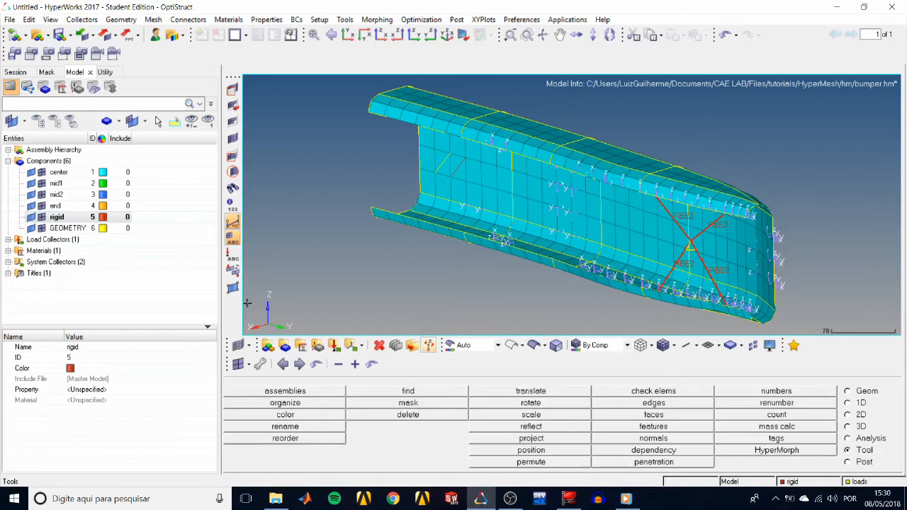
- Rename the center component to shells via the Model browser
click(59, 172)
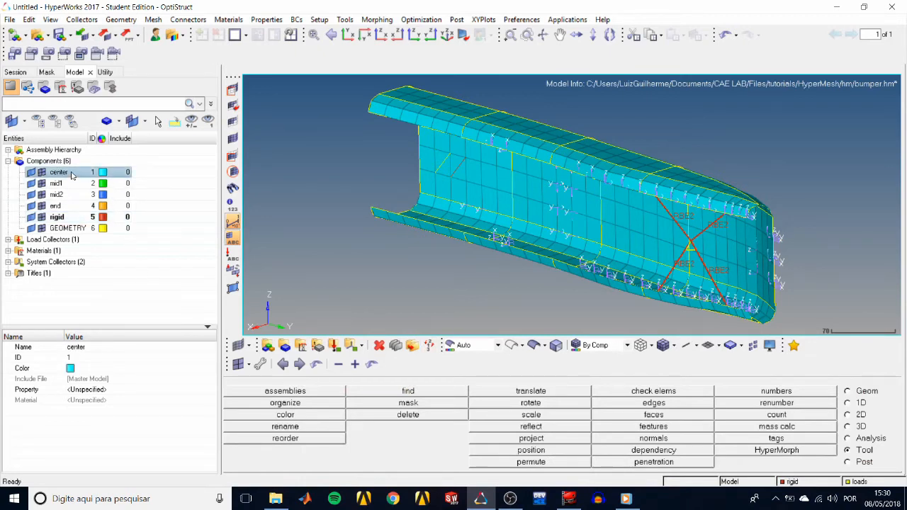
right_click(60, 173)
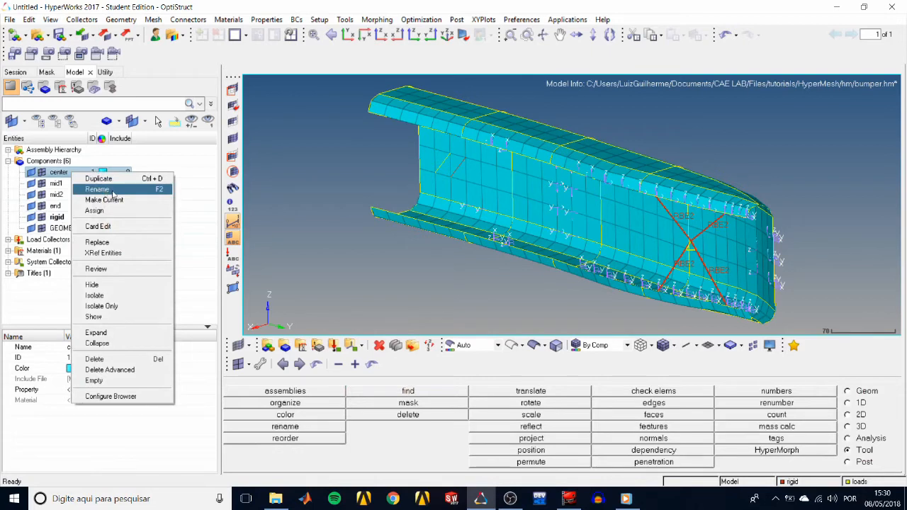
click(96, 190)
text(shells)
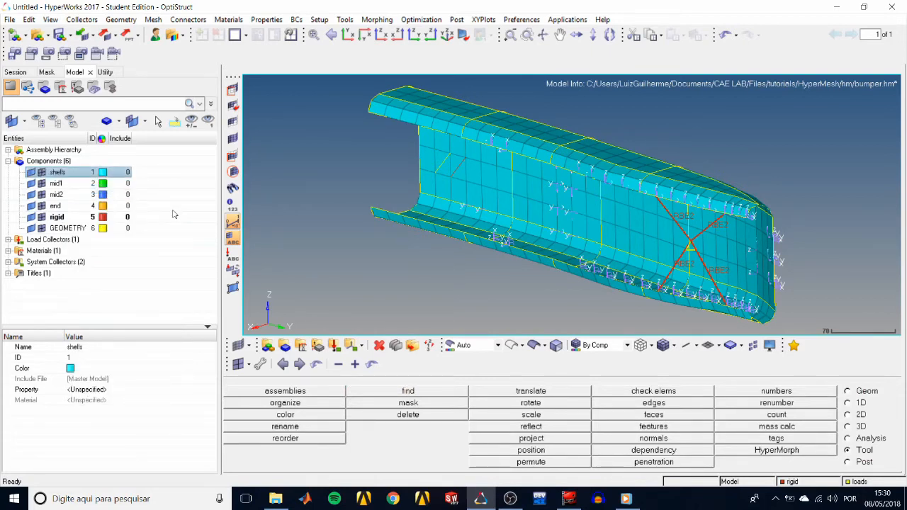
mouse_move(164, 229)
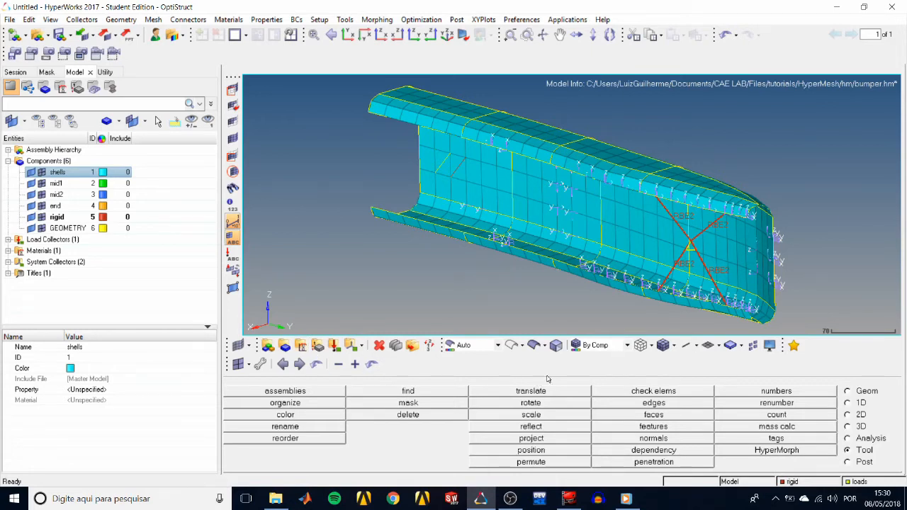
mouse_move(467, 391)
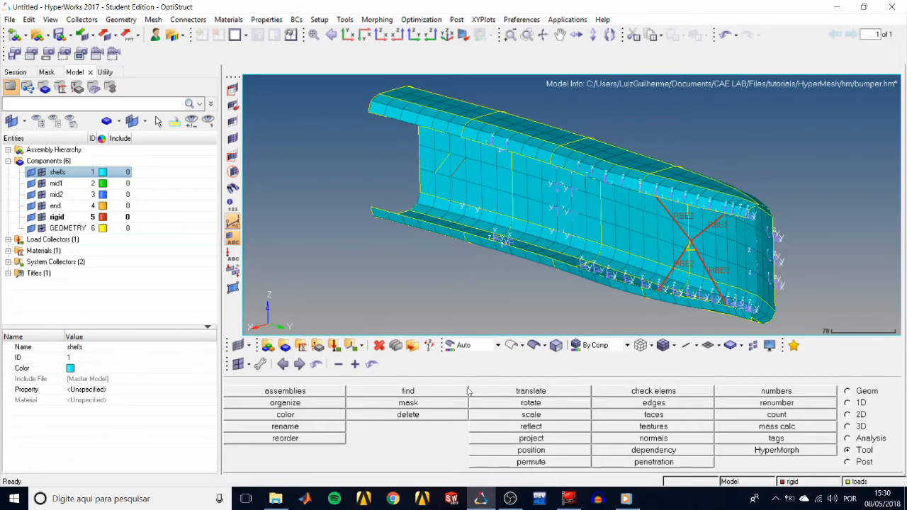
- Delete the three empty components using the delete tool's comps preview empty
click(408, 413)
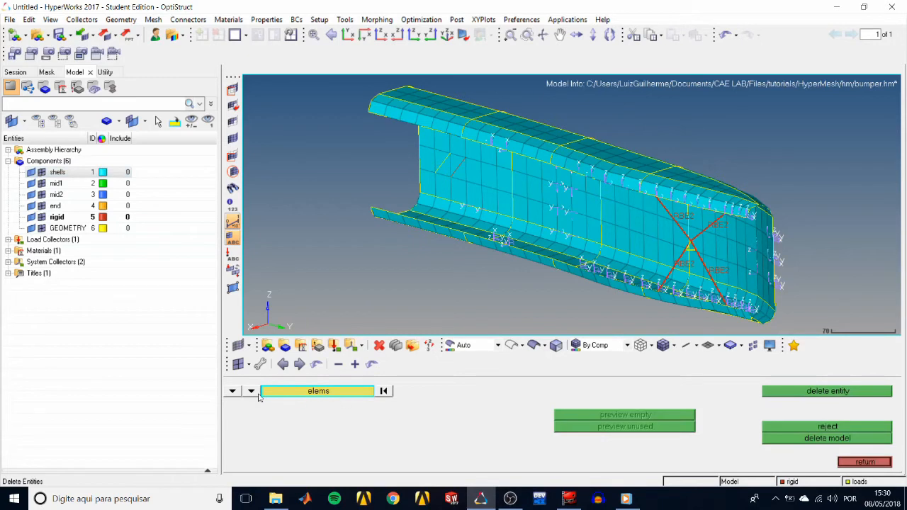
click(249, 391)
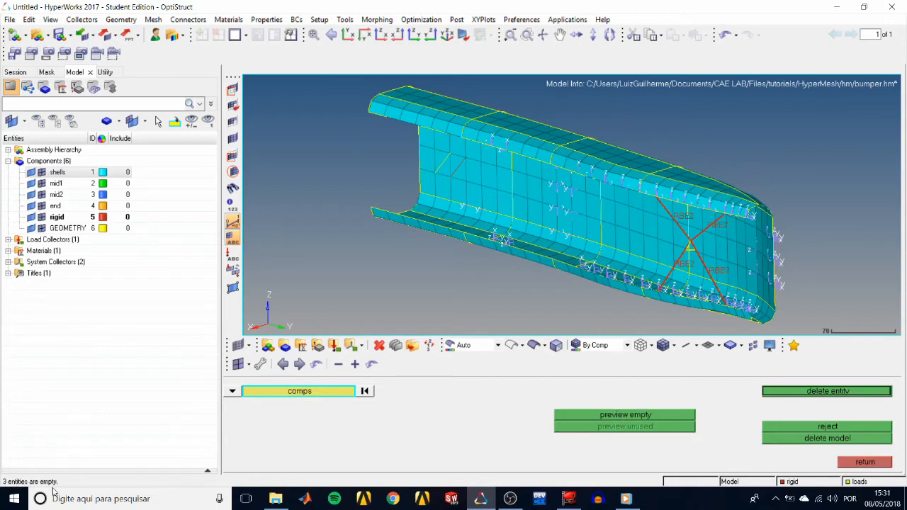
mouse_move(533, 452)
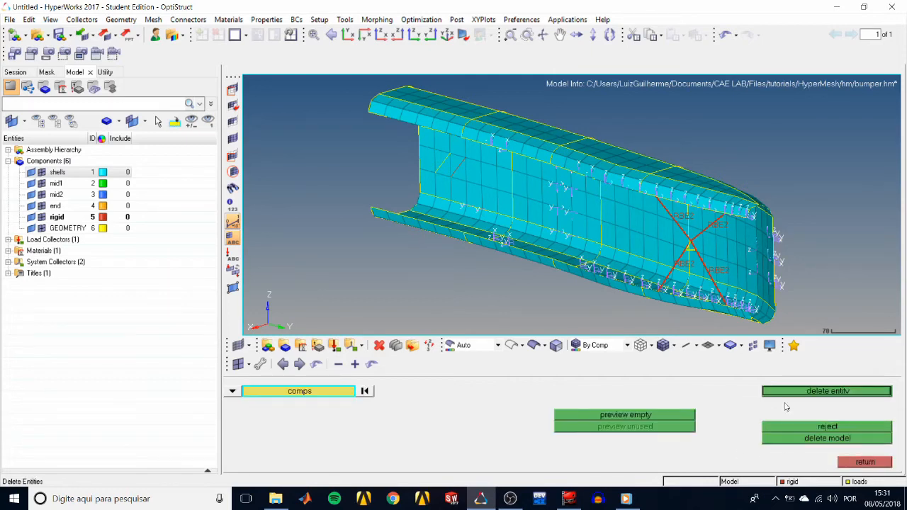
click(828, 391)
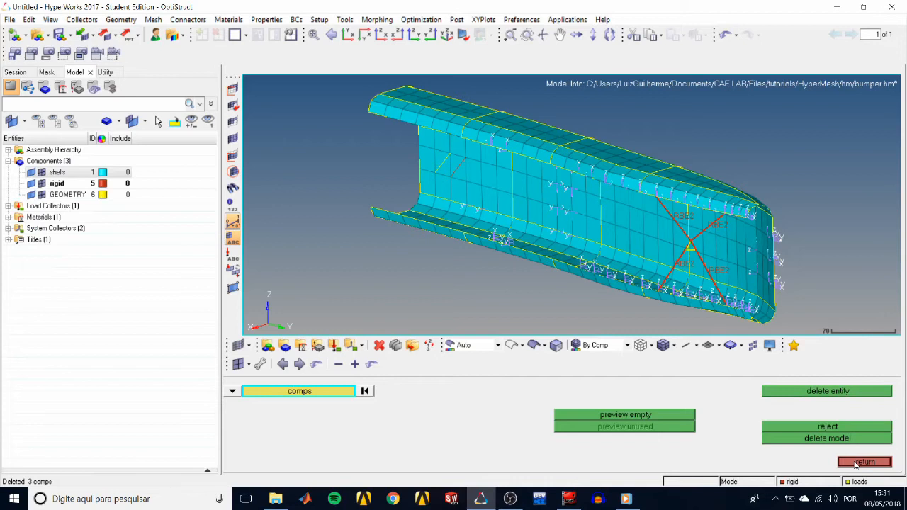
mouse_move(250, 417)
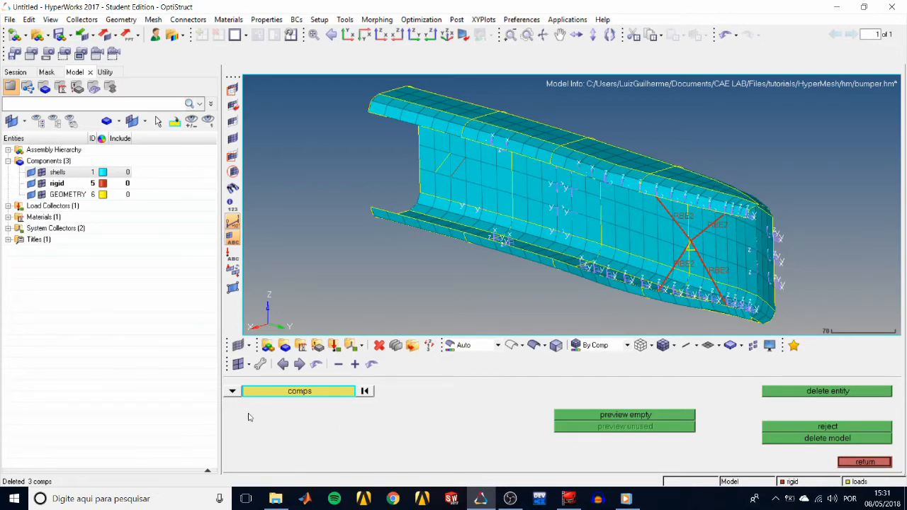
- Delete all free lines (2 of 67 removed) and leave the delete tool
click(299, 391)
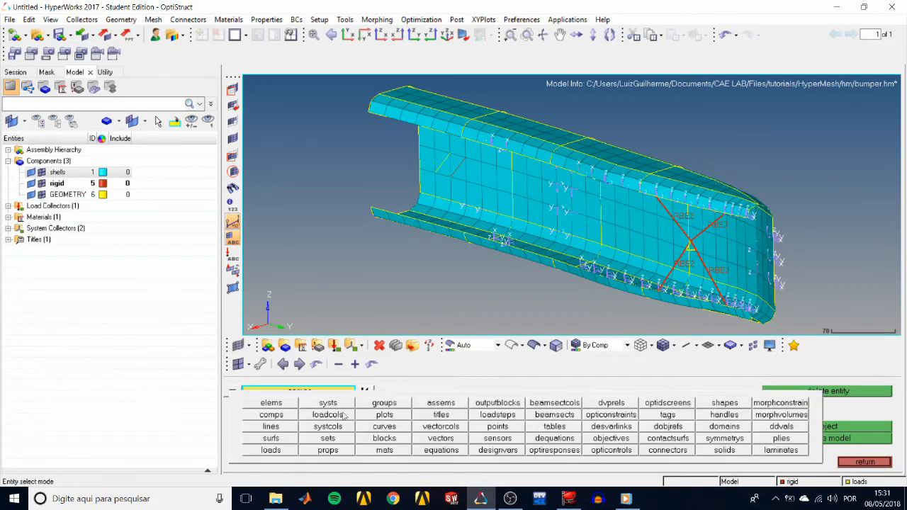
click(269, 425)
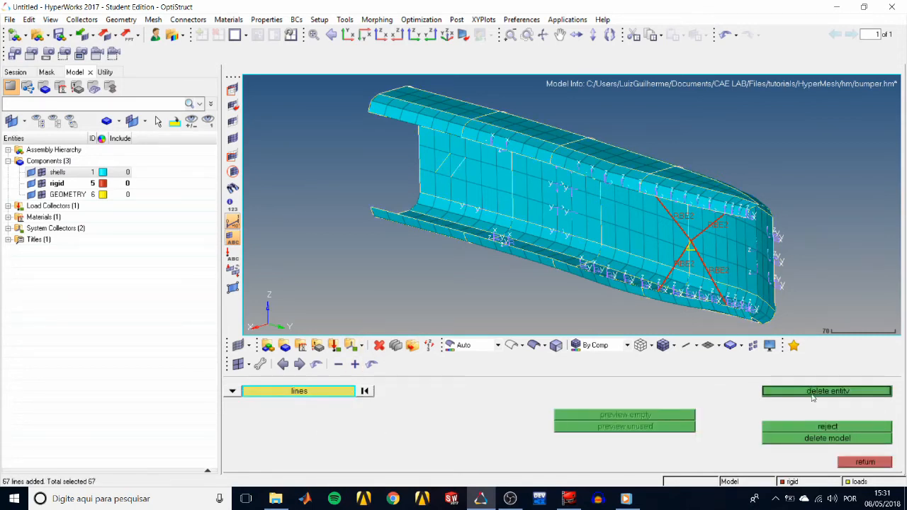
click(828, 391)
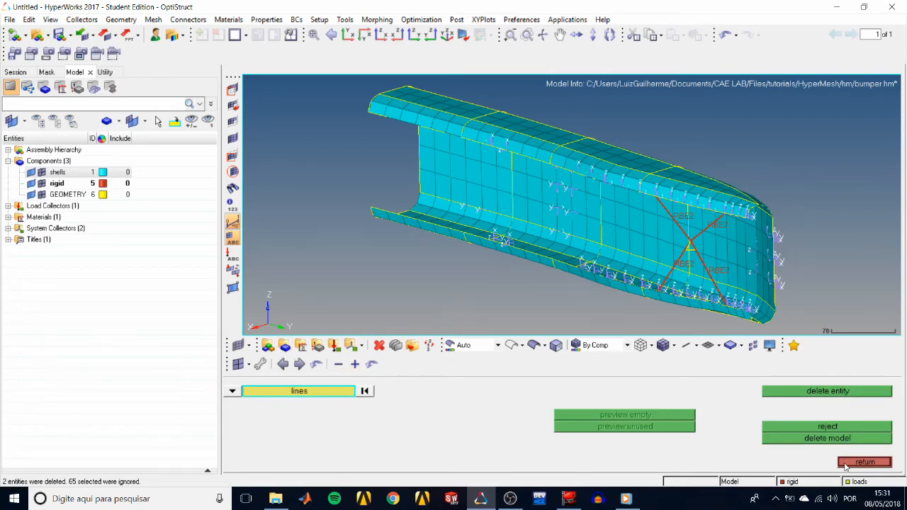
click(864, 462)
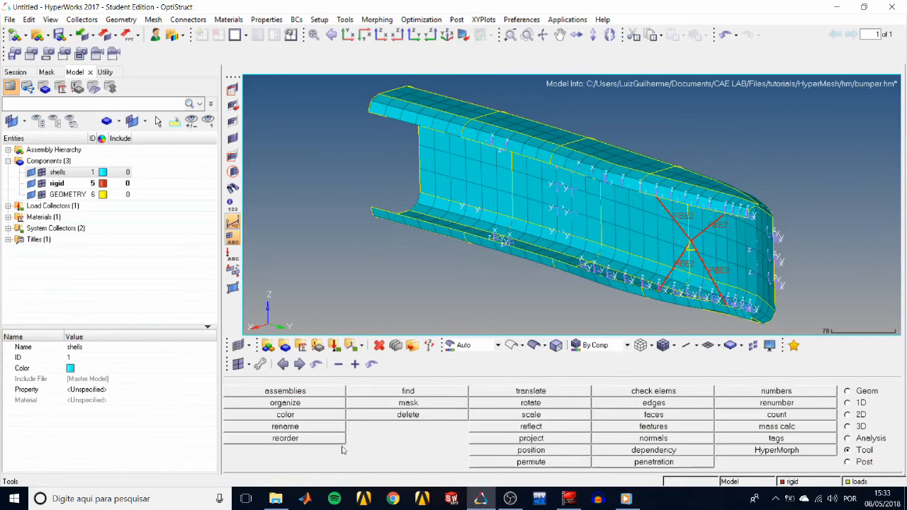
- Reorder the components so GEOMETRY is listed first, then shells and rigid
click(285, 437)
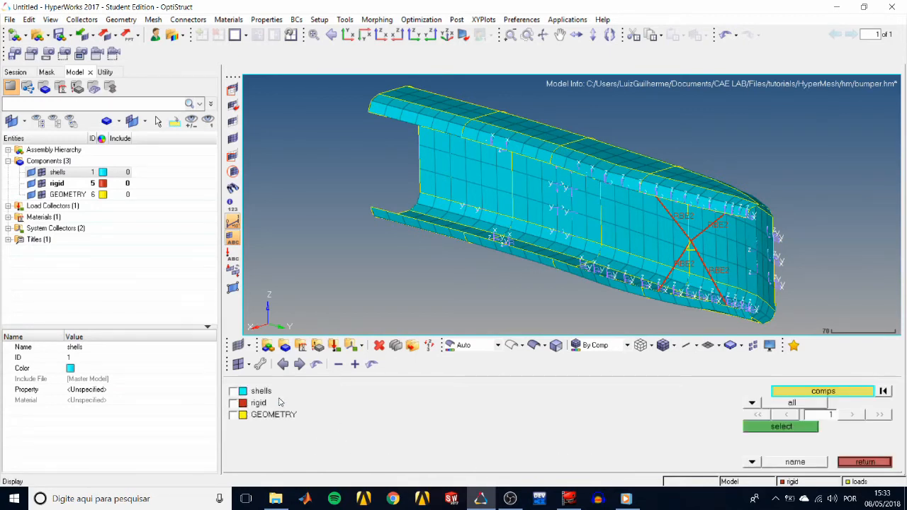
click(233, 414)
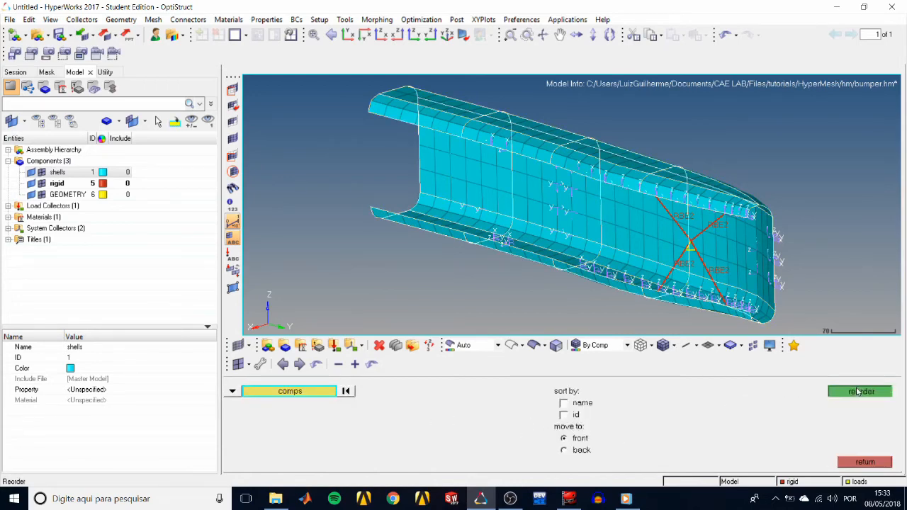
click(860, 391)
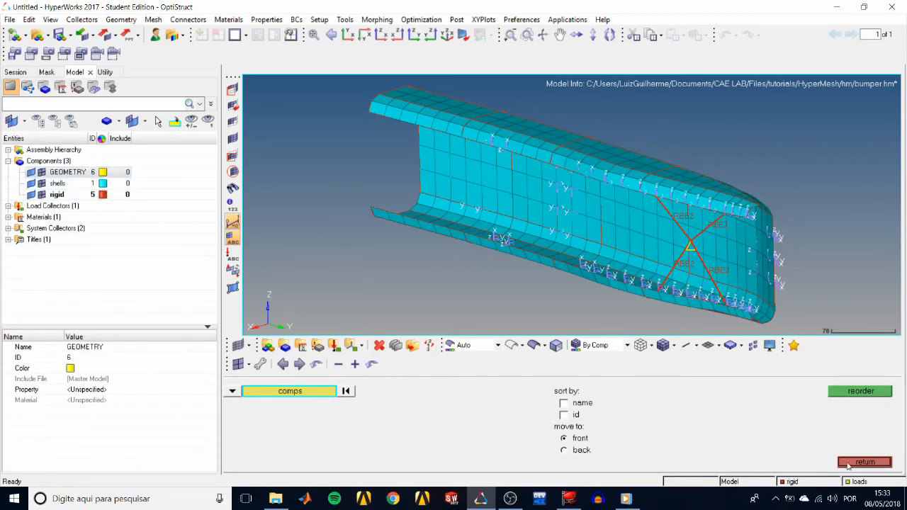
click(865, 462)
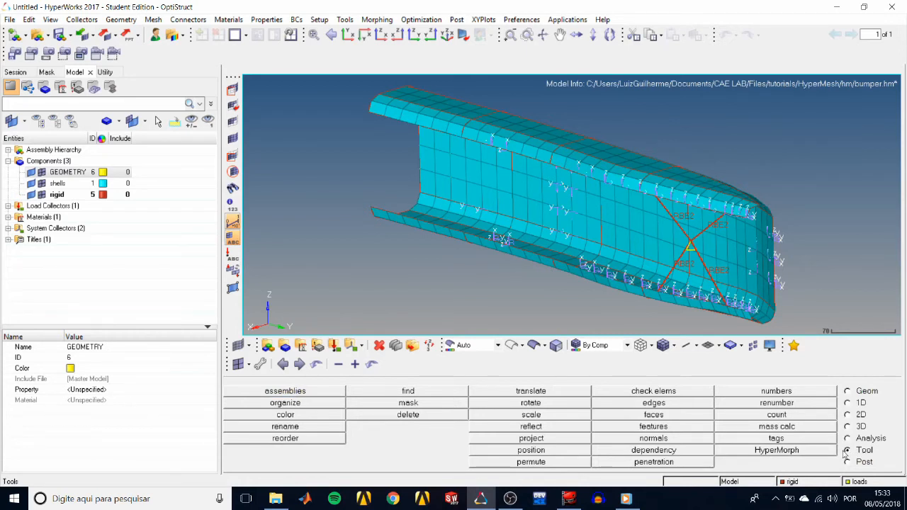
- Renumber the GEOMETRY, shells and rigid components to IDs 1, 2 and 3, starting at 1 by 1
click(776, 403)
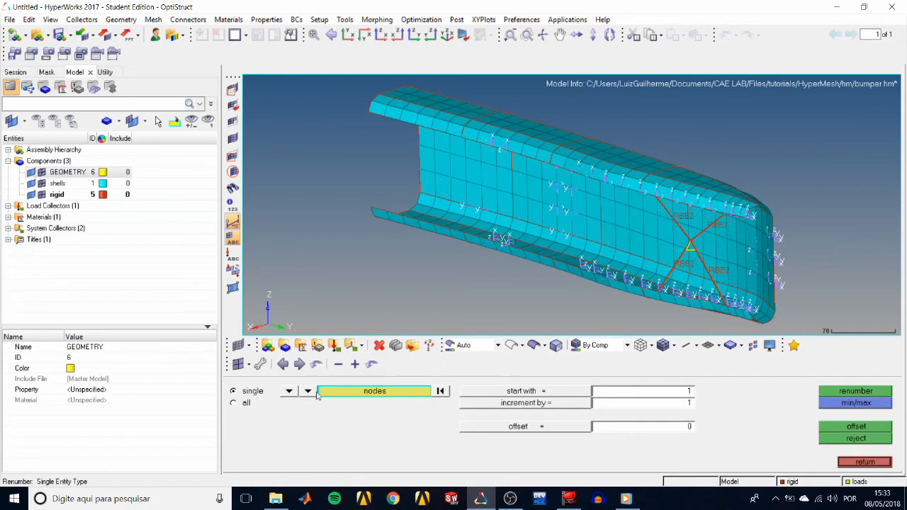
click(307, 391)
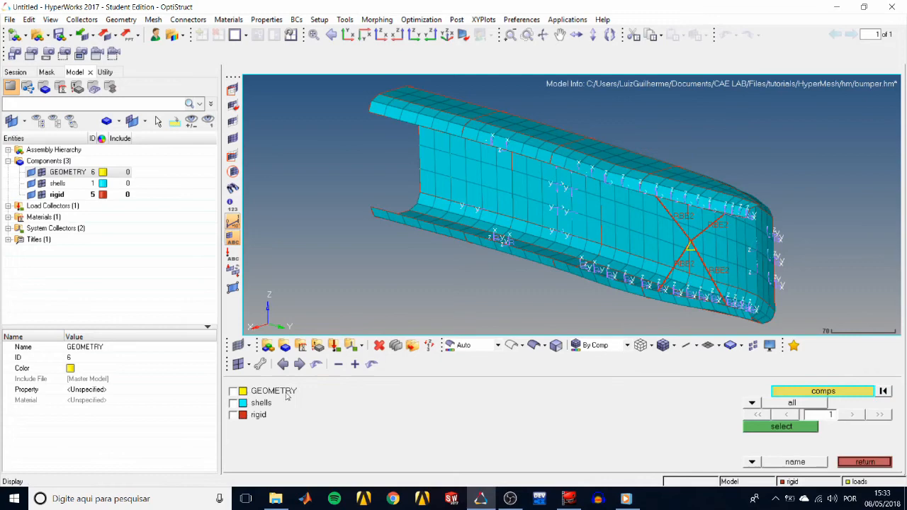
click(779, 425)
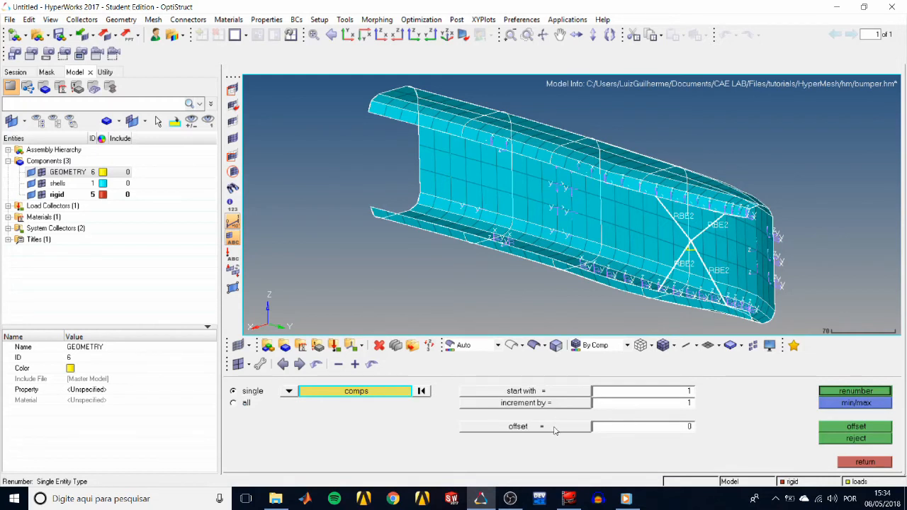
mouse_move(708, 433)
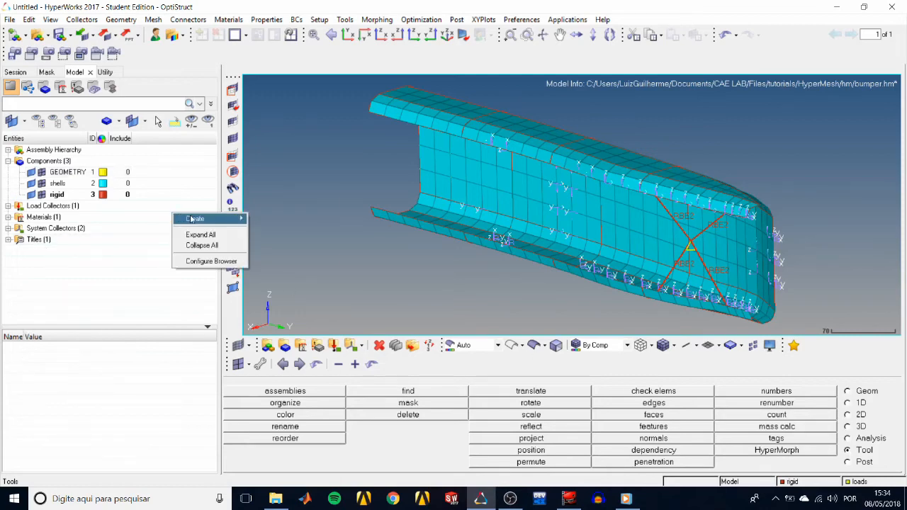
- Create assembly 'elements' holding shells and rigid, leaving GEOMETRY in assem_geom
click(195, 218)
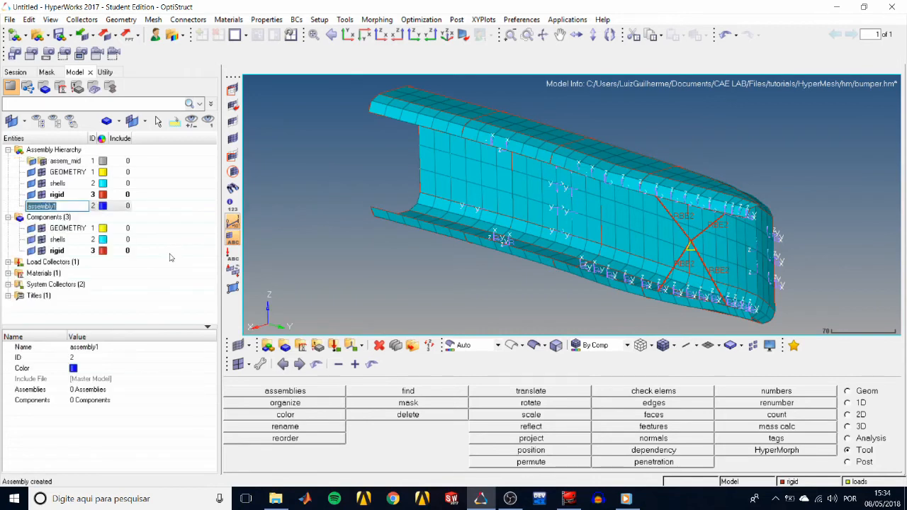
text(elements)
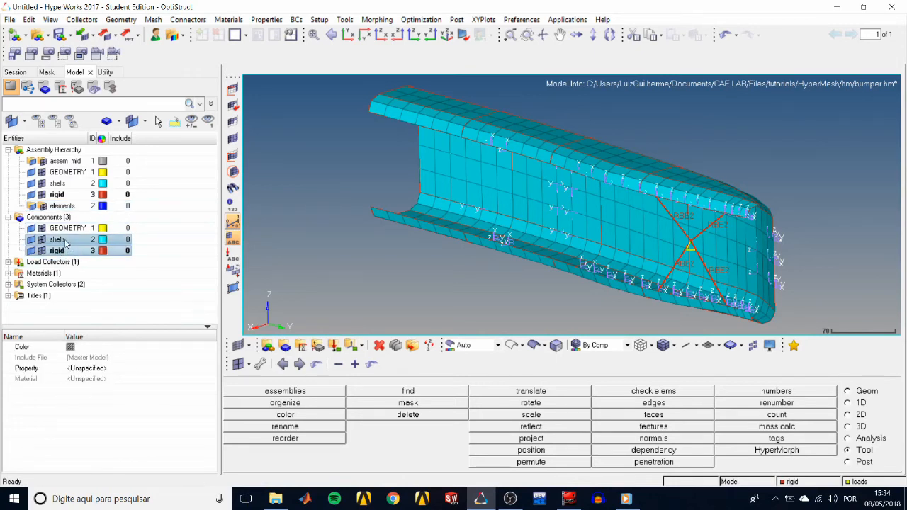
click(64, 206)
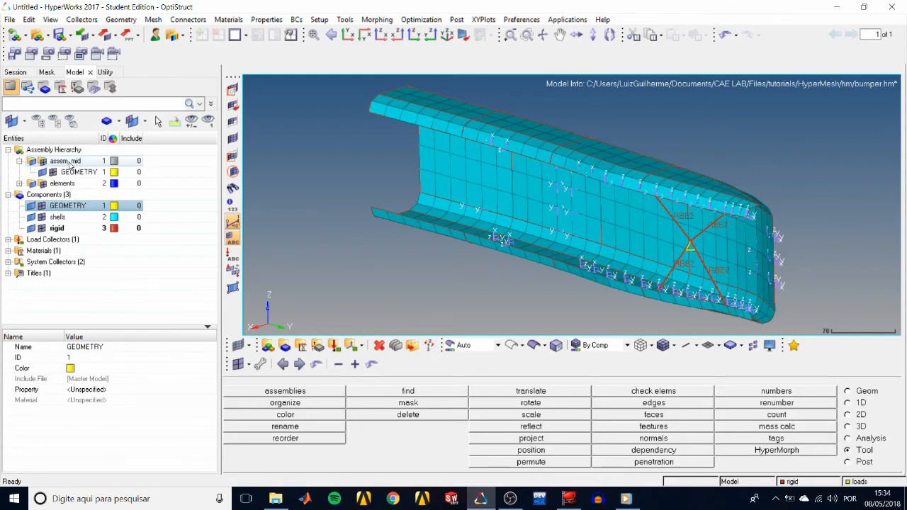
right_click(66, 162)
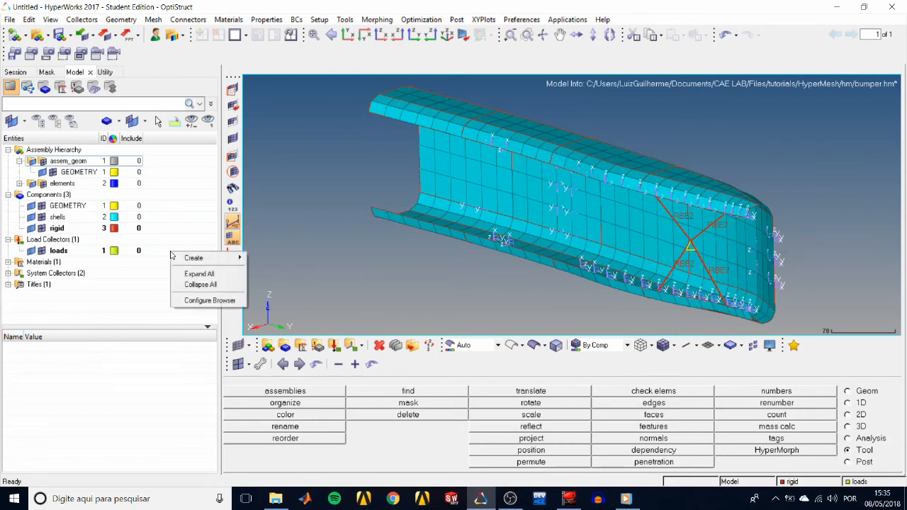
mouse_move(193, 257)
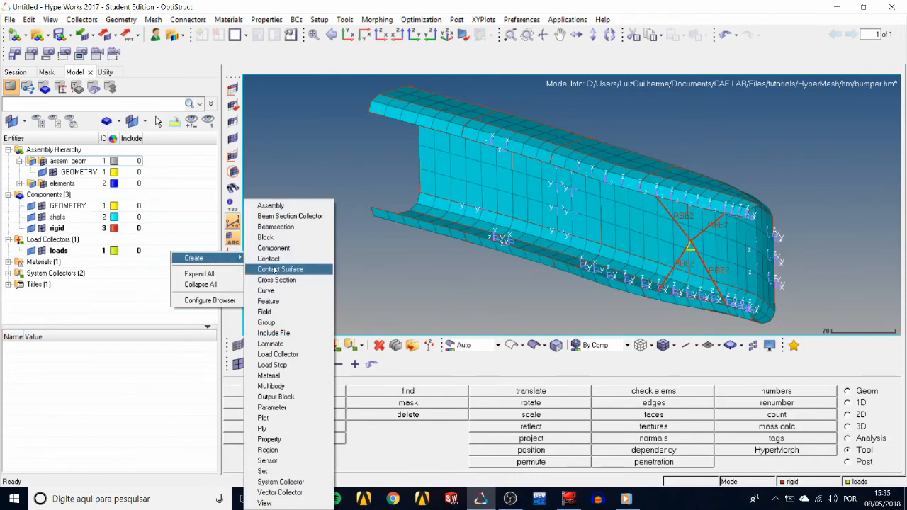
- Create a second load collector and name it 'constraints'
click(277, 354)
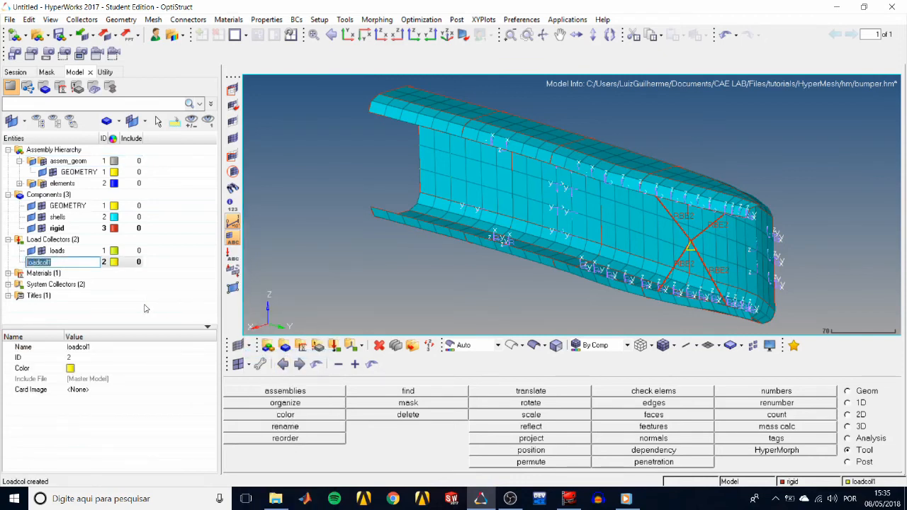
text(constra)
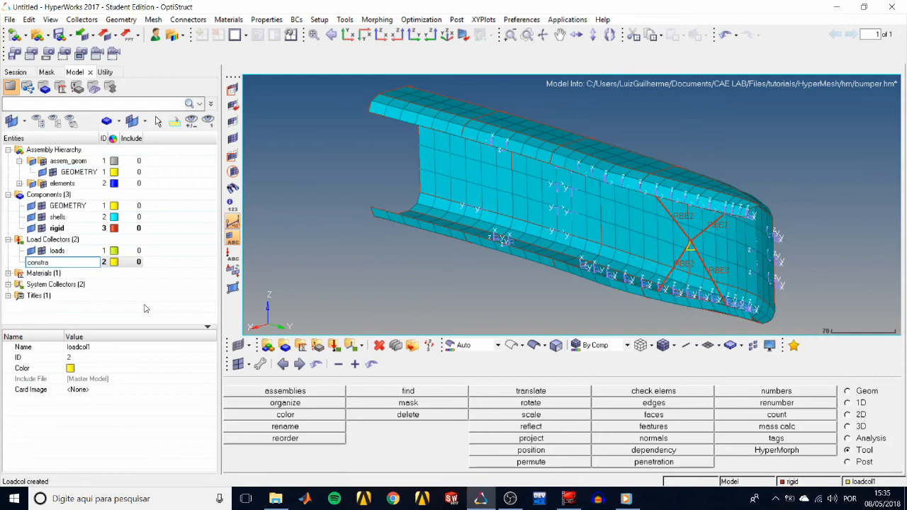
text(constraints)
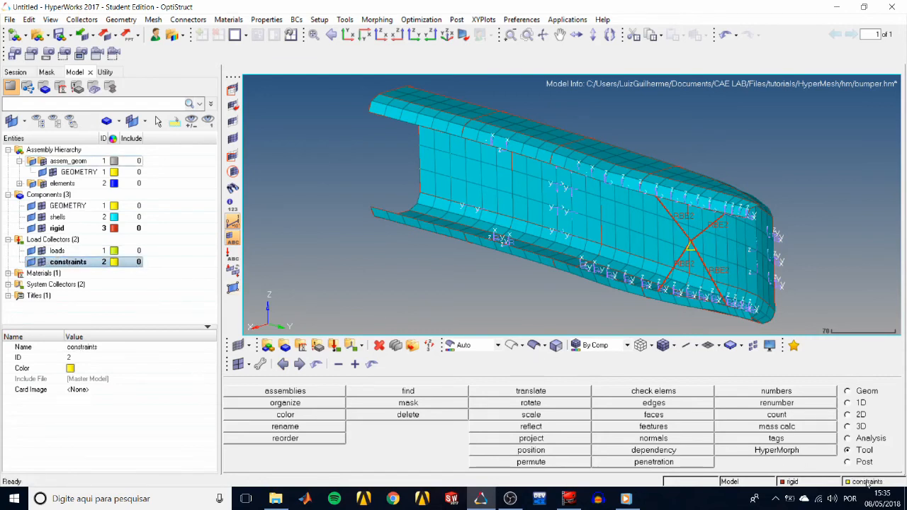
mouse_move(865, 481)
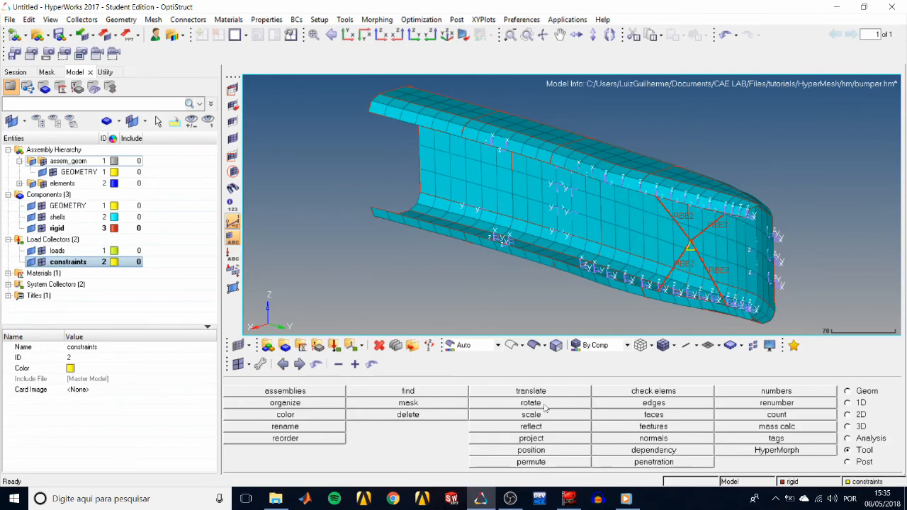
mouse_move(437, 371)
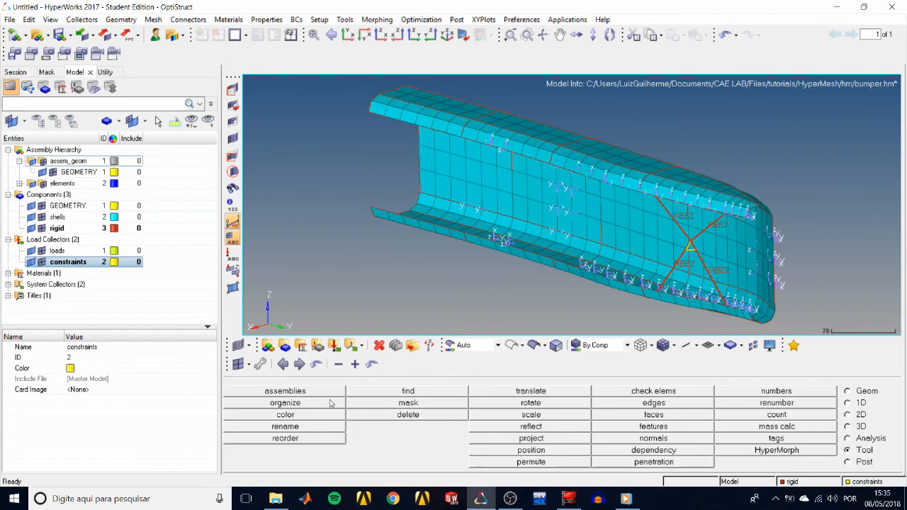
- Organize all SPC constraint loads from the loads collector into the constraints collector
click(285, 402)
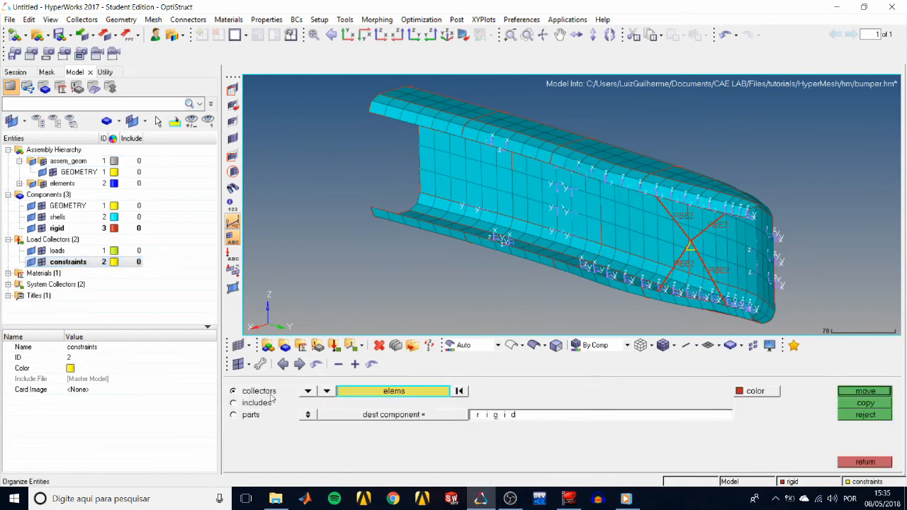
click(326, 391)
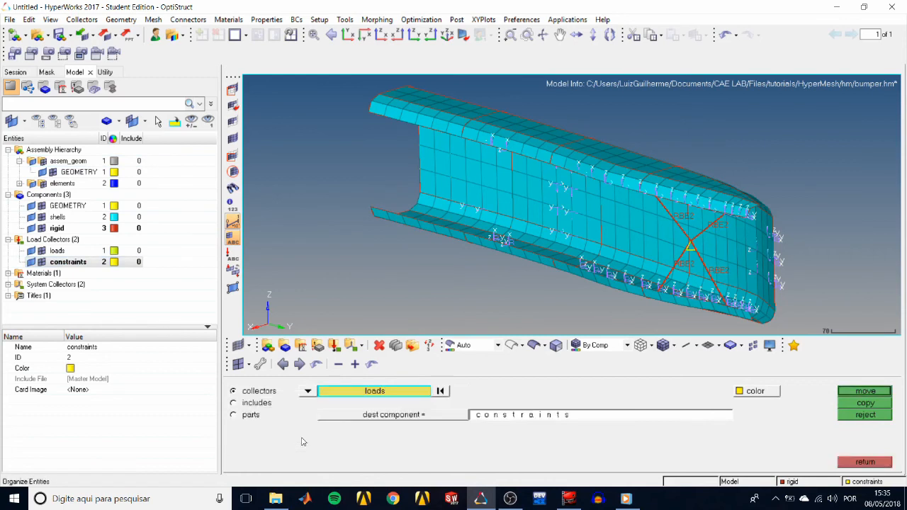
click(374, 391)
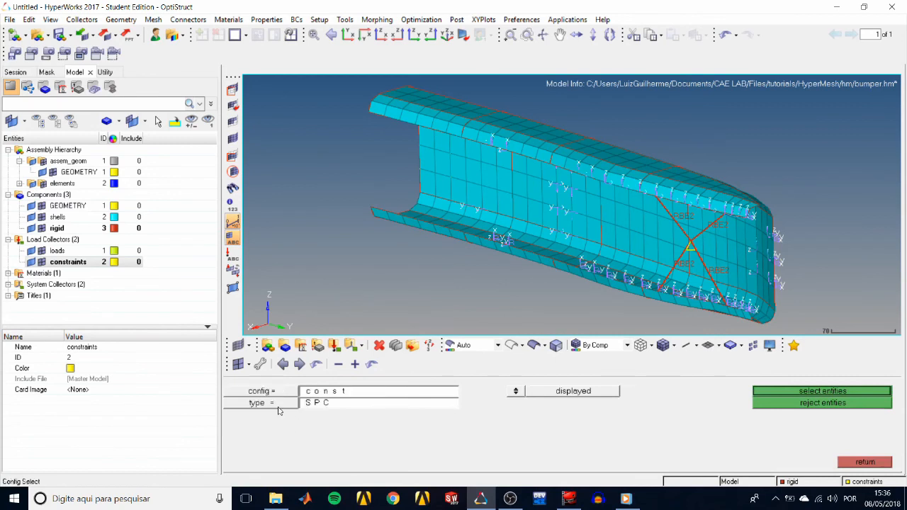
mouse_move(328, 408)
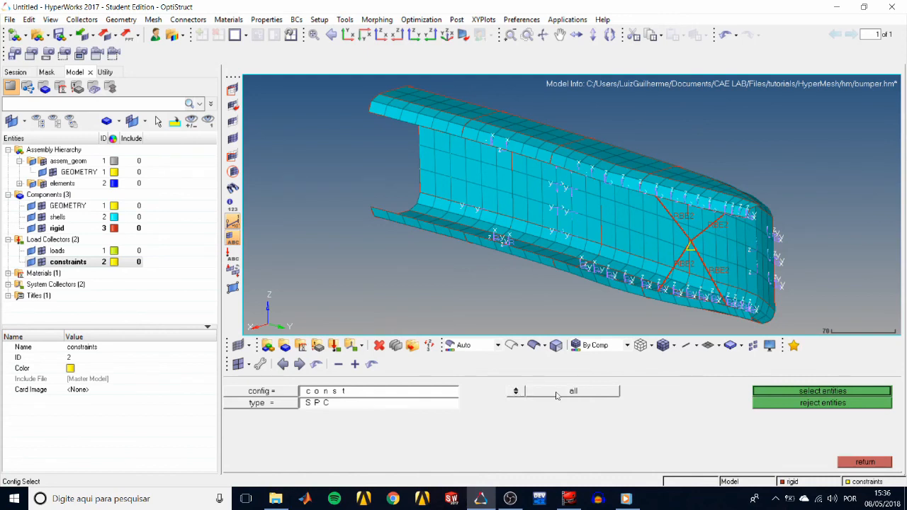
mouse_move(686, 405)
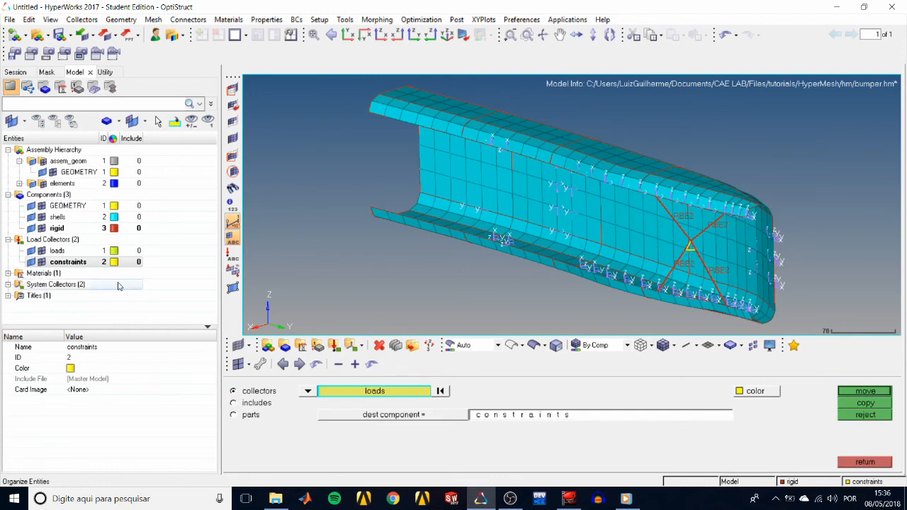
click(68, 261)
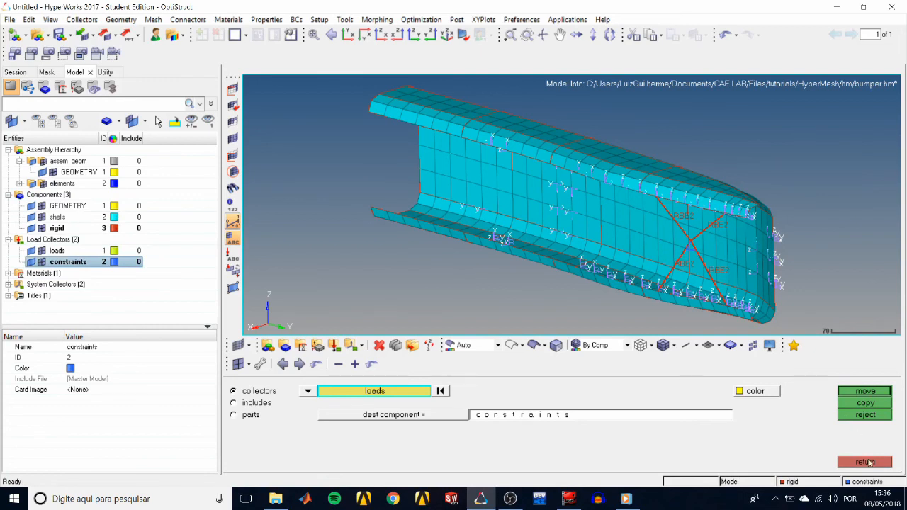
click(865, 462)
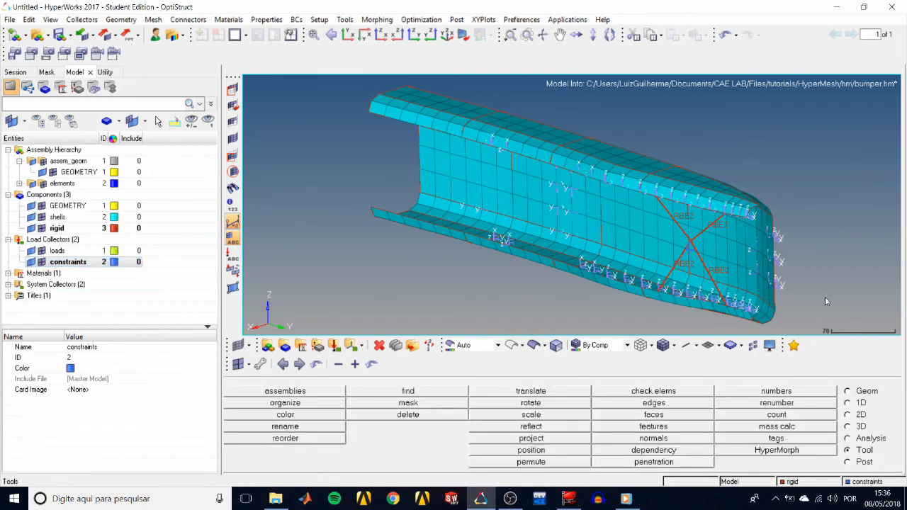